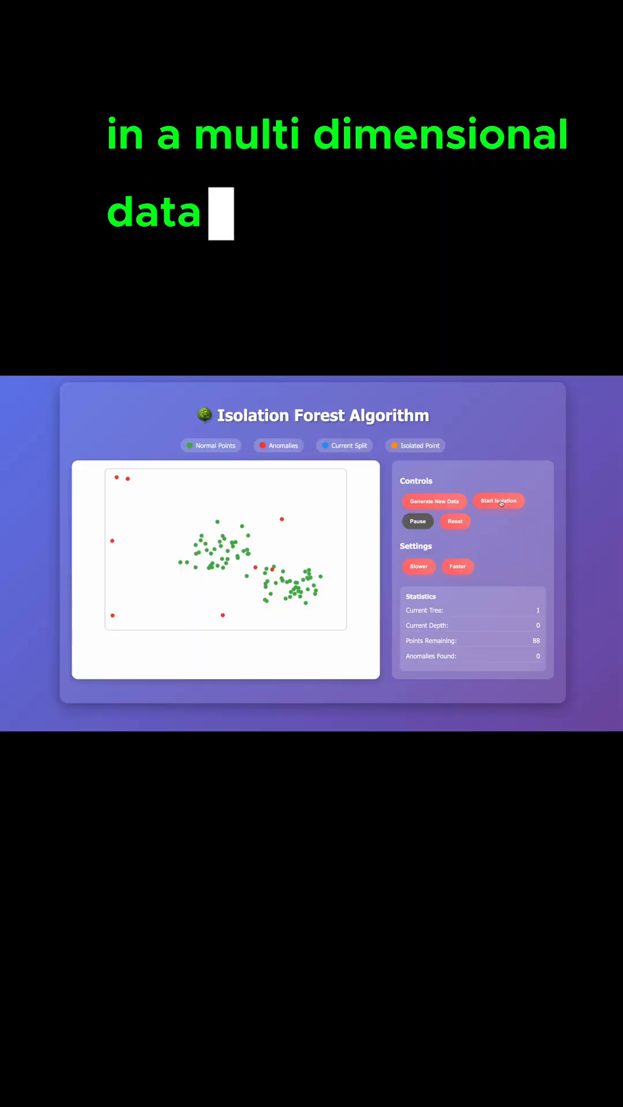
# Step: Start the isolation run so random blue split lines partition the scatter plot and isolate points
pyautogui.click(499, 500)
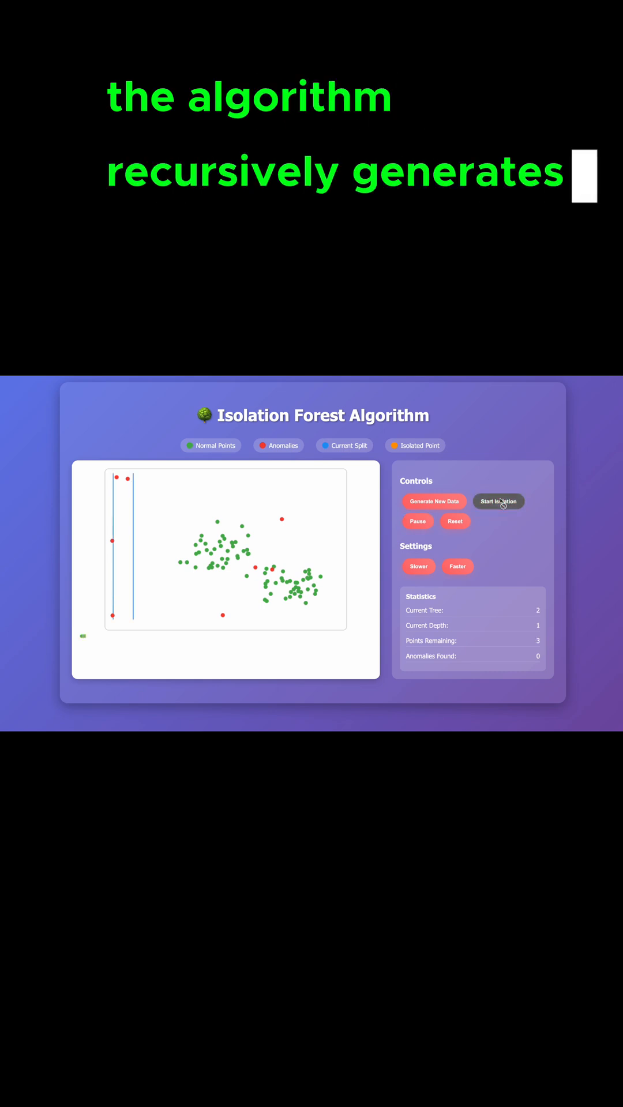
pyautogui.click(498, 501)
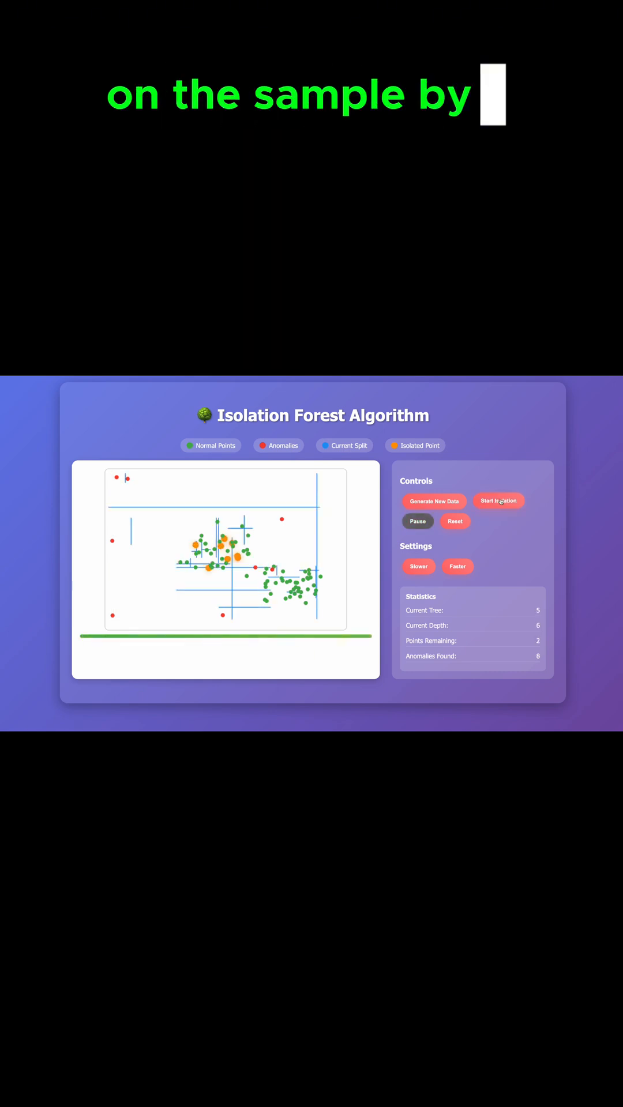